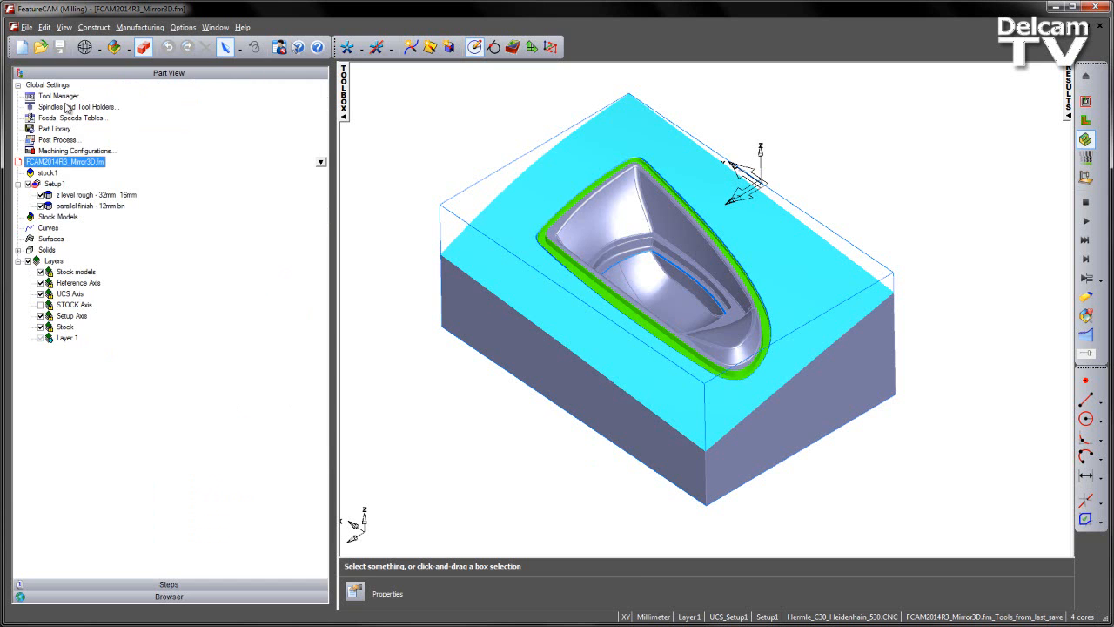
mouse_move(128, 202)
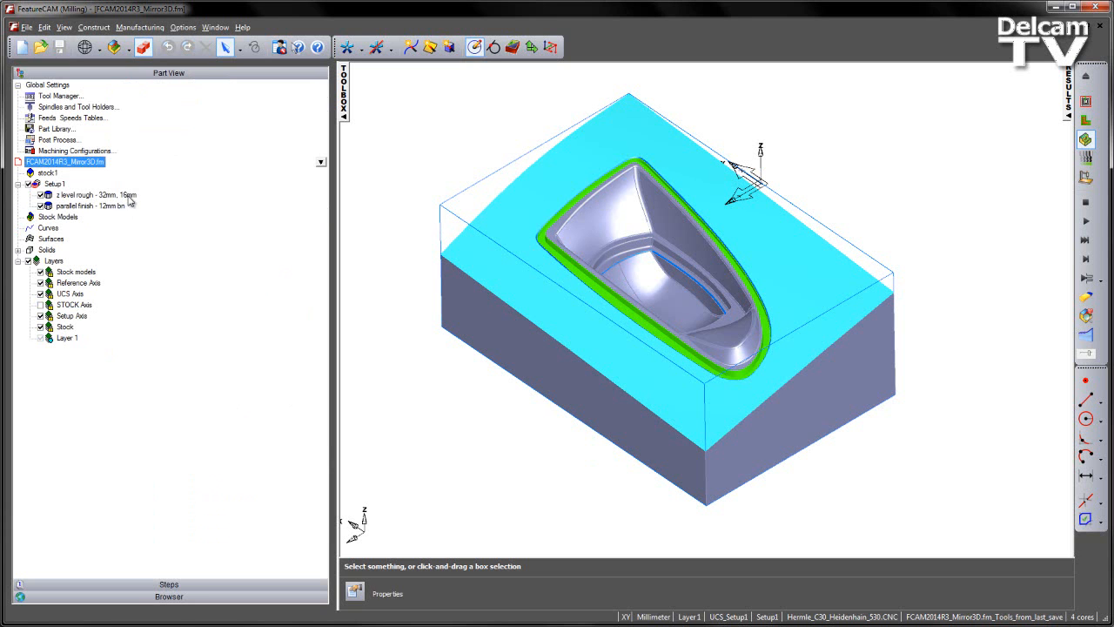
Select Setup1's 'z level rough - 32mm, 16mm' operation in the Part View tree.
left_click(96, 194)
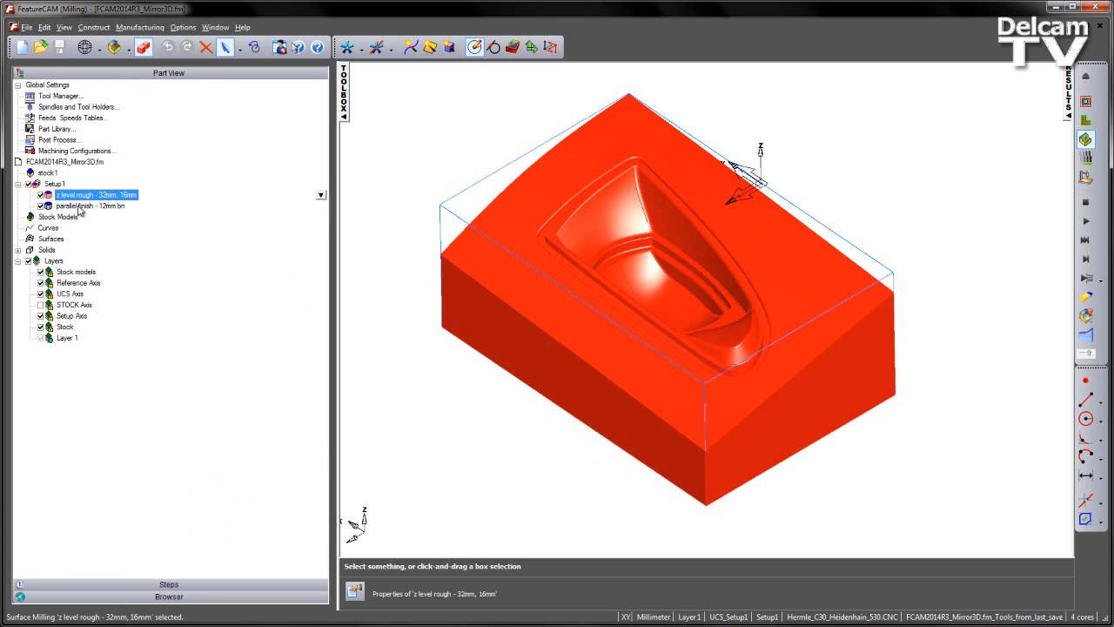
Run the machining simulation of the original part's toolpaths, then eject it.
left_click(90, 205)
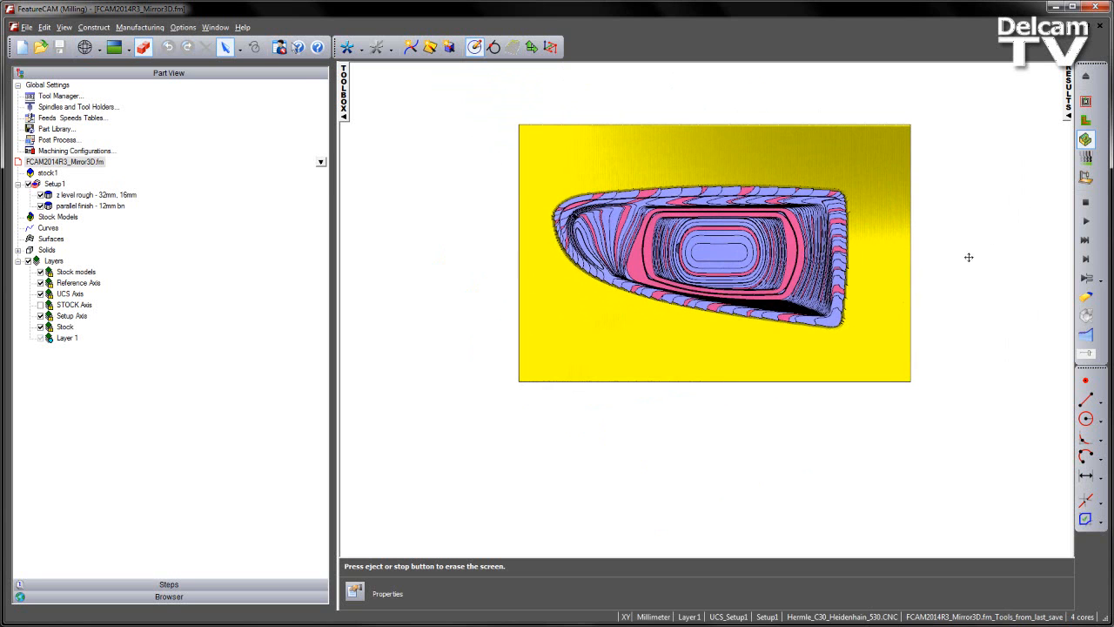
left_click(1085, 202)
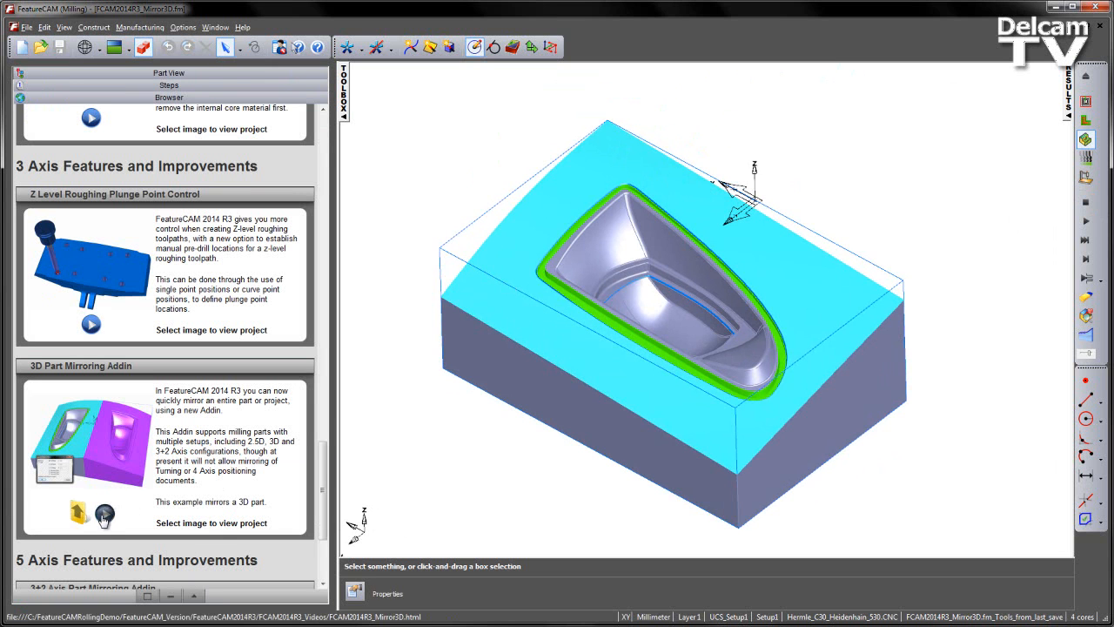
mouse_move(78, 511)
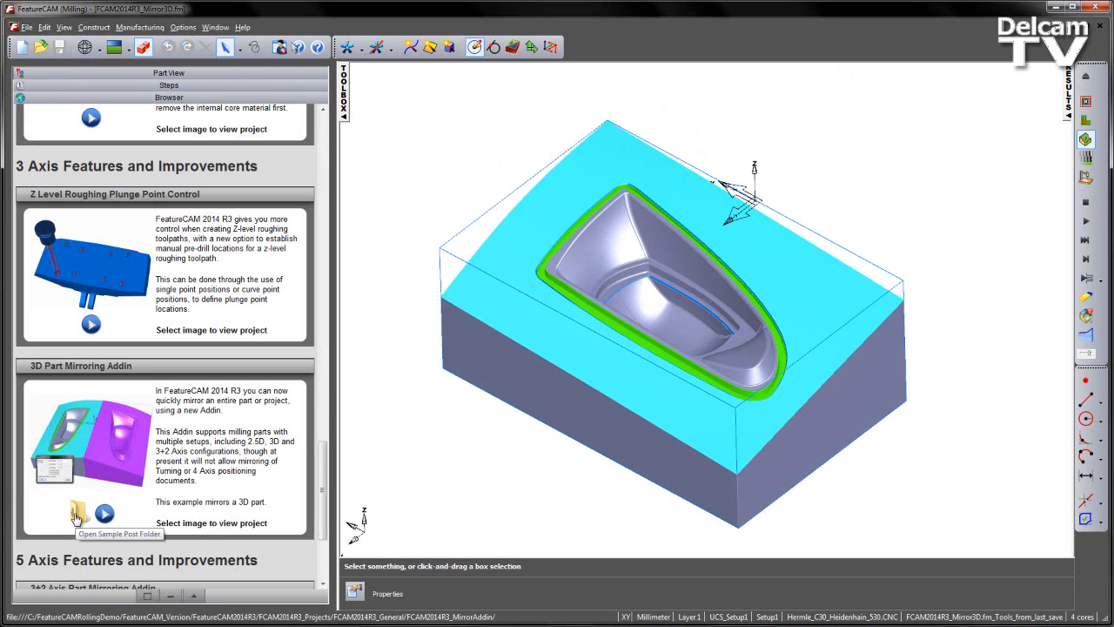
Copy the path of the ReflectAllSetups.bas sample folder and close Explorer.
left_click(78, 513)
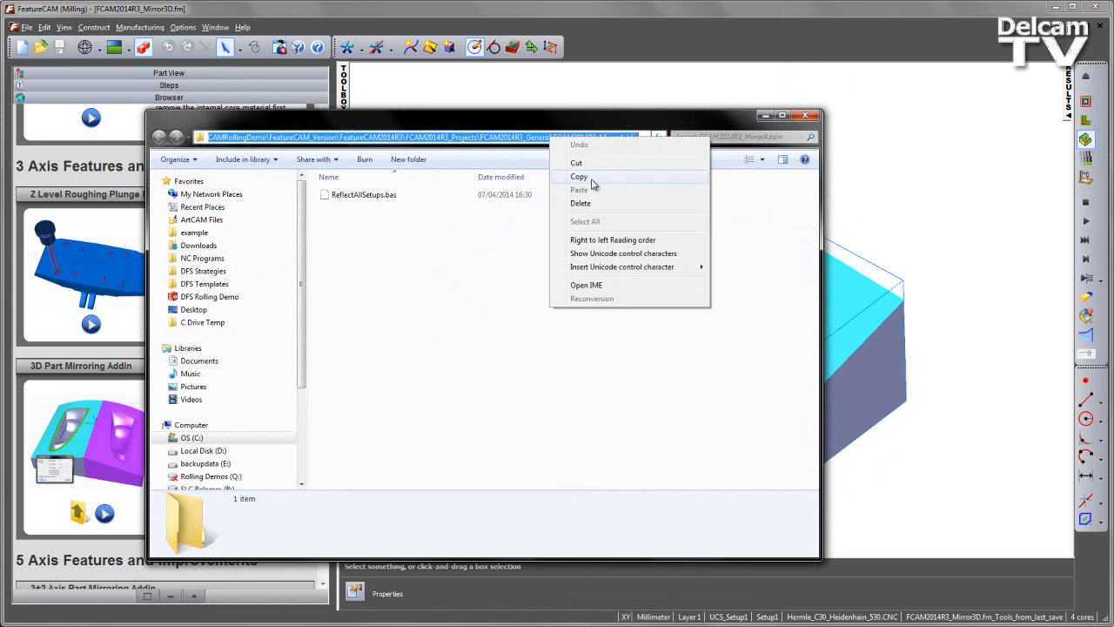
left_click(579, 176)
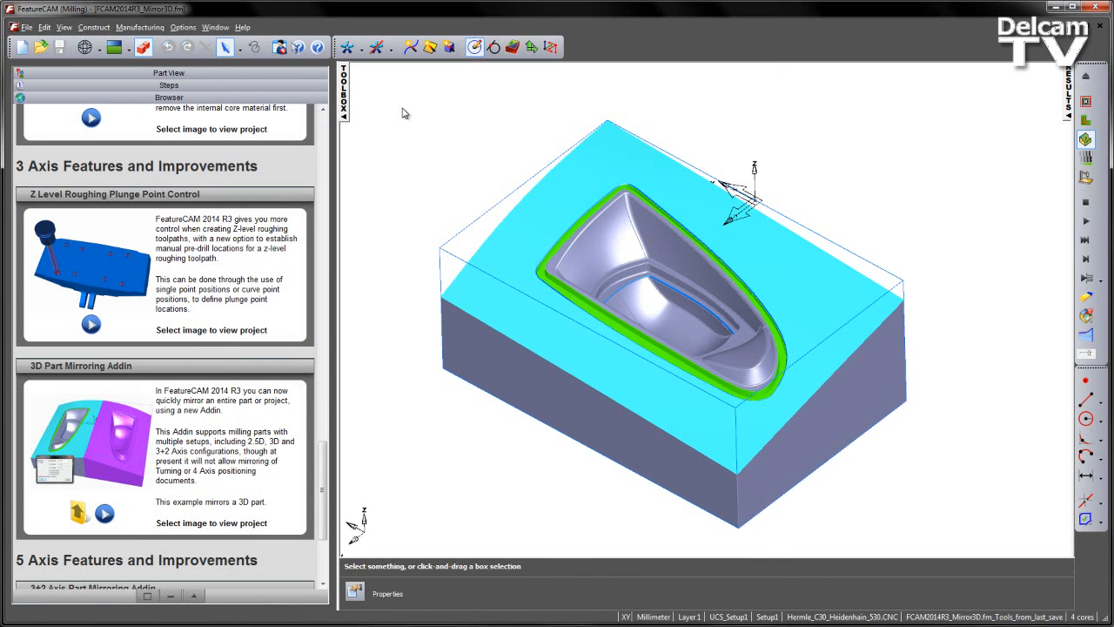
left_click(183, 27)
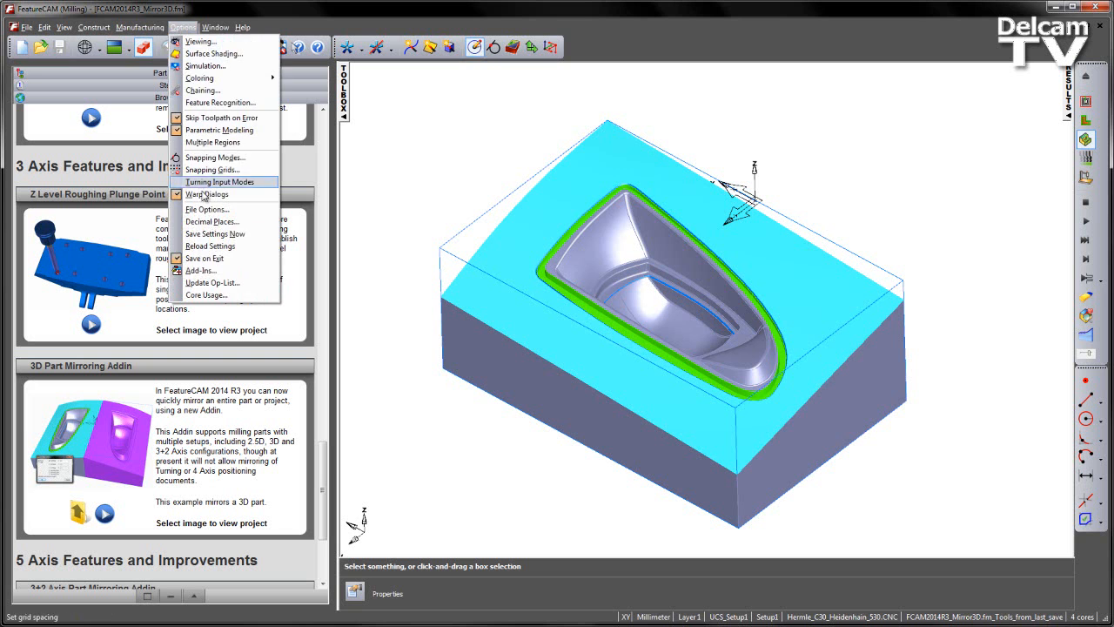
Register ReflectAllSetups.bas as a macro add-in from the copied folder path.
left_click(200, 270)
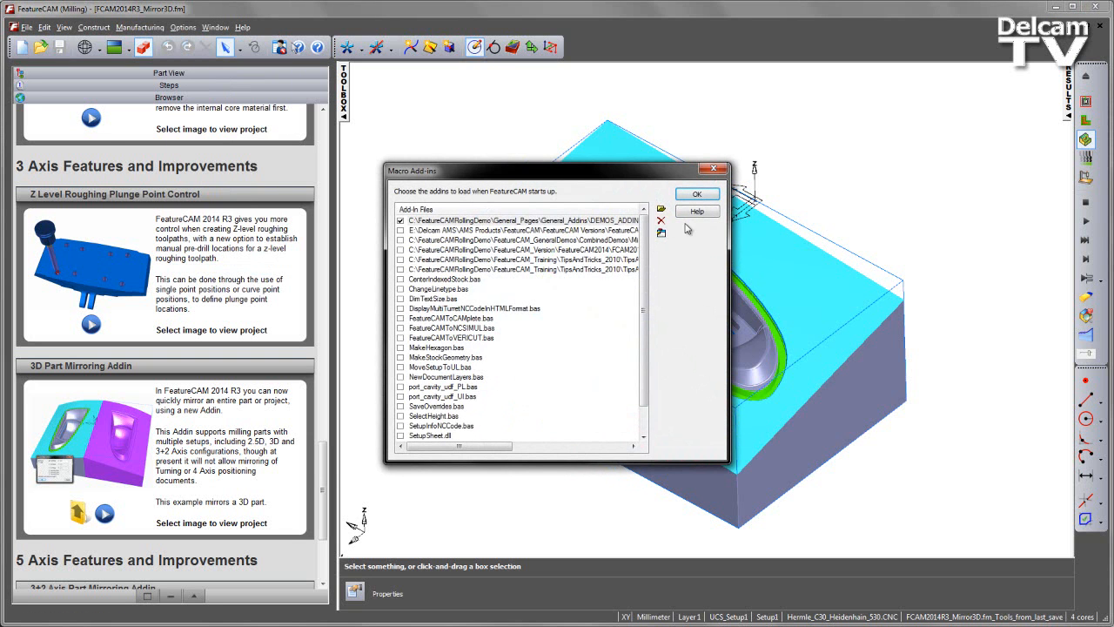
left_click(661, 209)
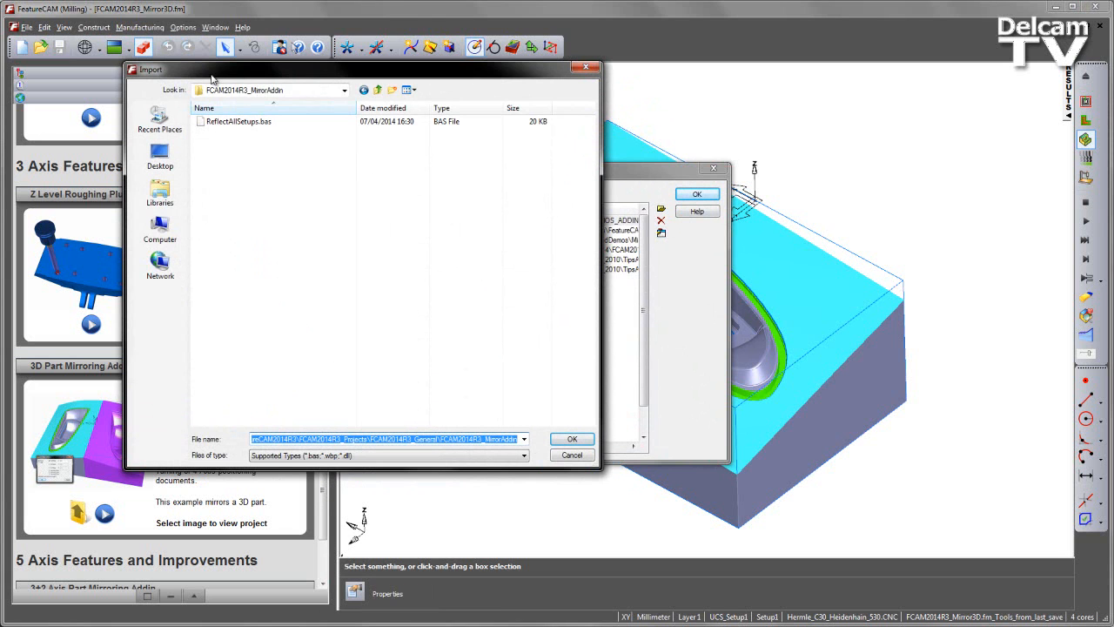
mouse_move(297, 235)
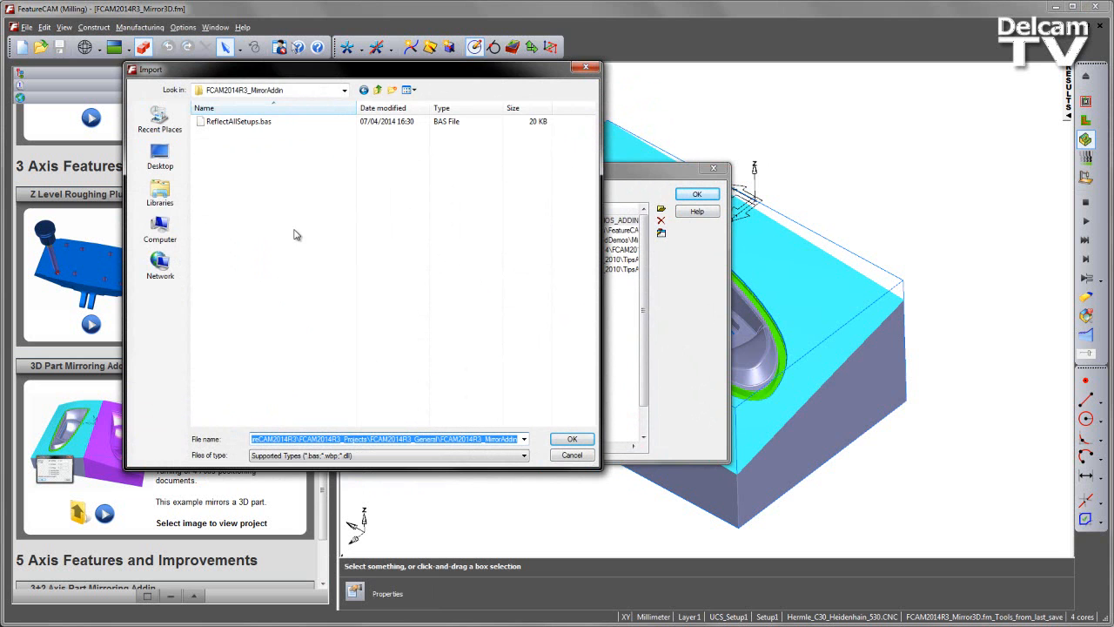
left_click(238, 121)
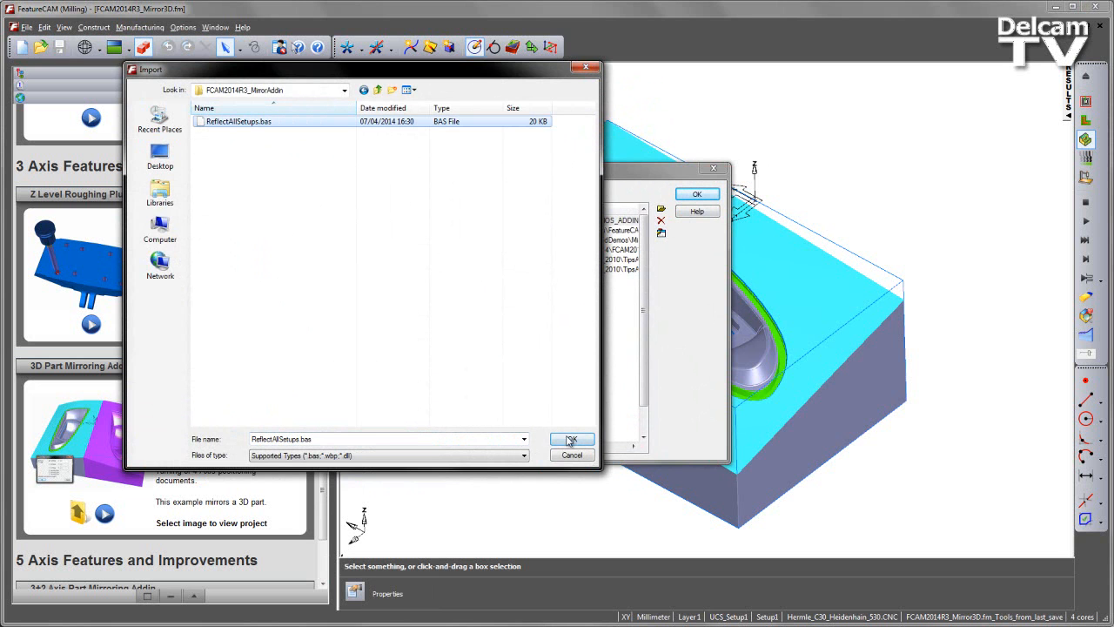
left_click(571, 439)
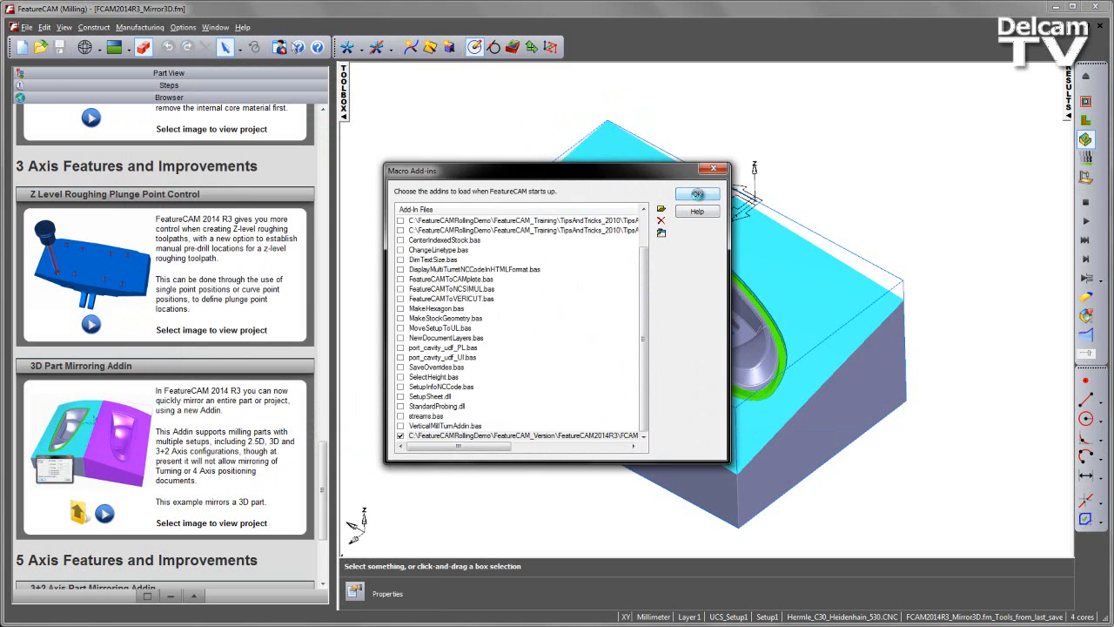
left_click(696, 193)
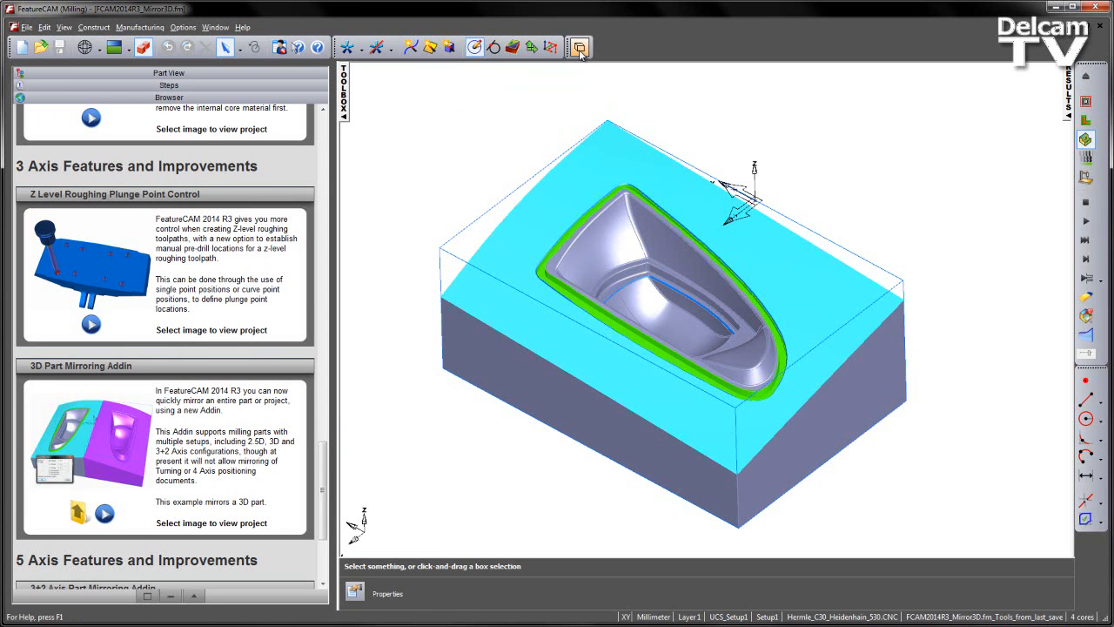
mouse_move(580, 47)
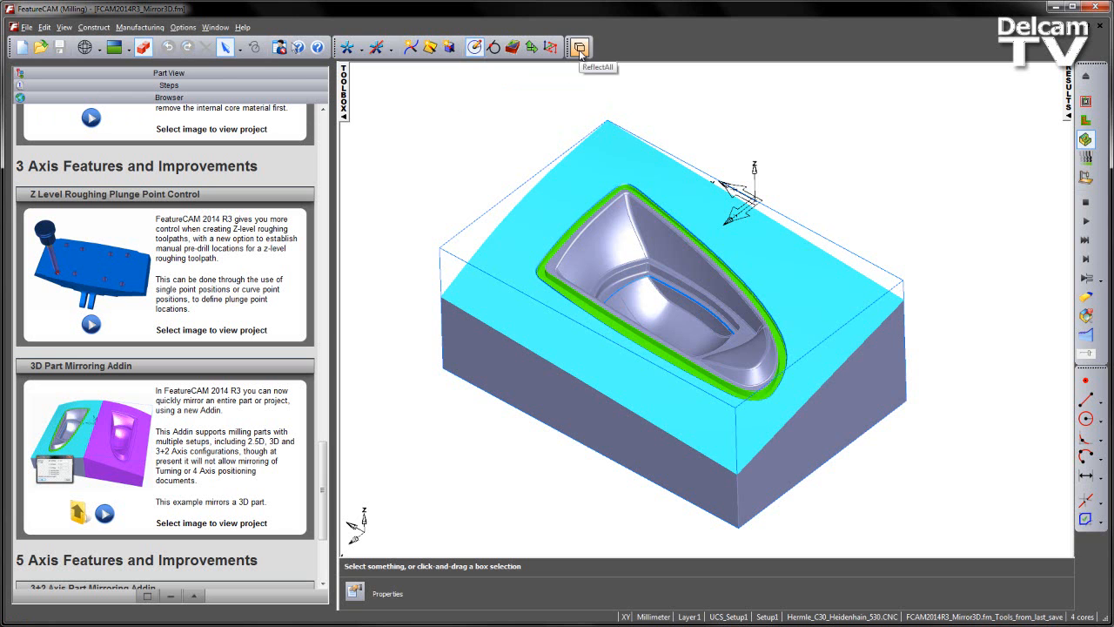
mouse_move(229, 68)
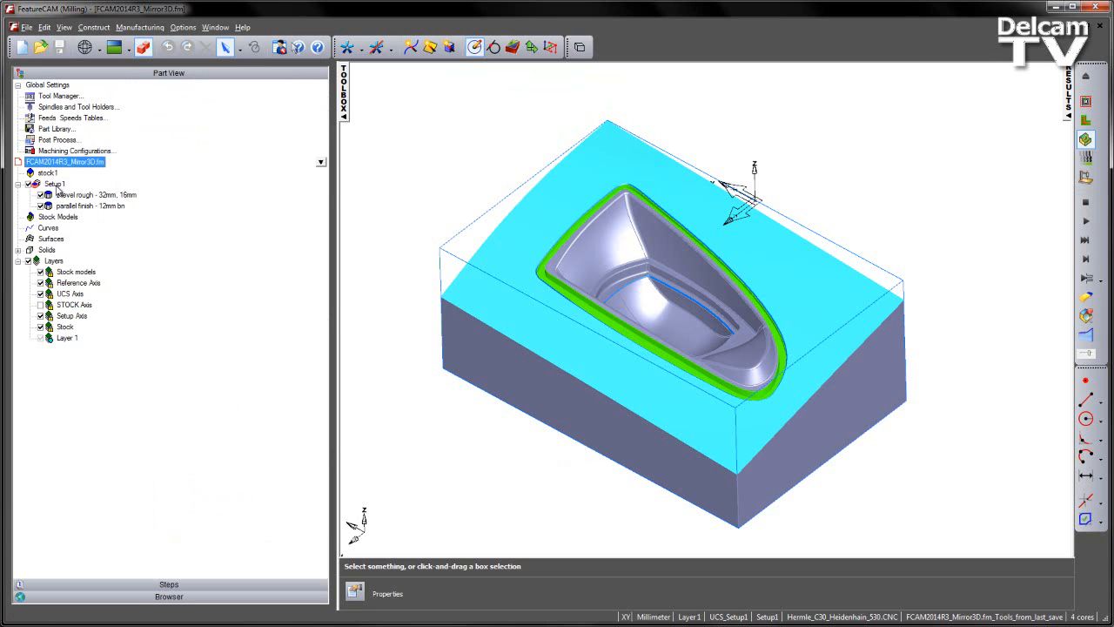
Return to Part View and launch the ReflectAll add-in's Reflect Options.
left_click(54, 184)
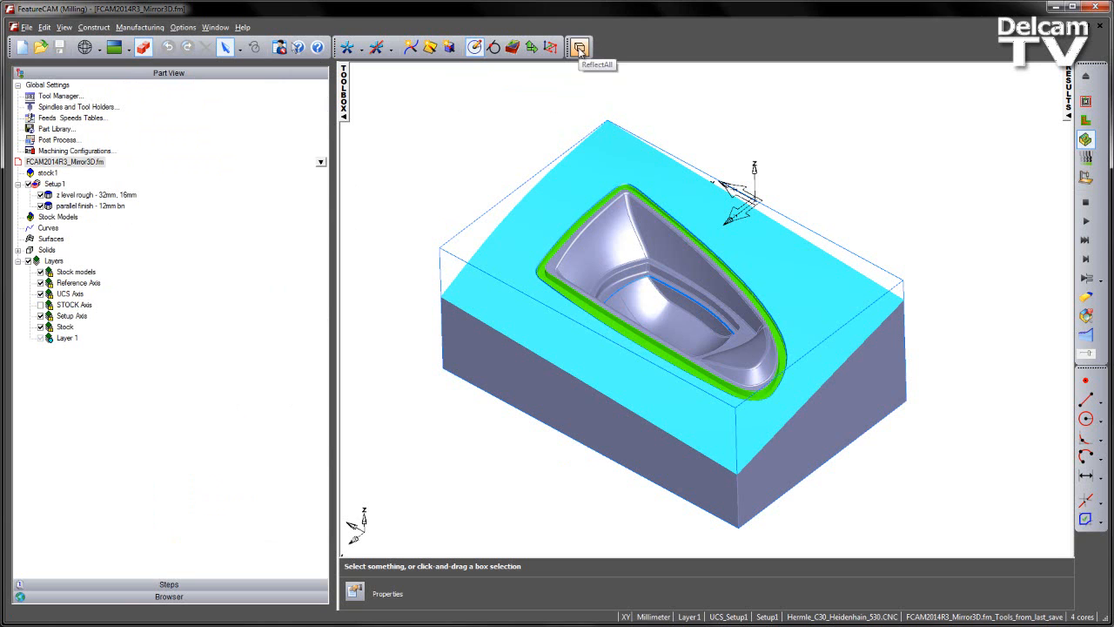
left_click(579, 47)
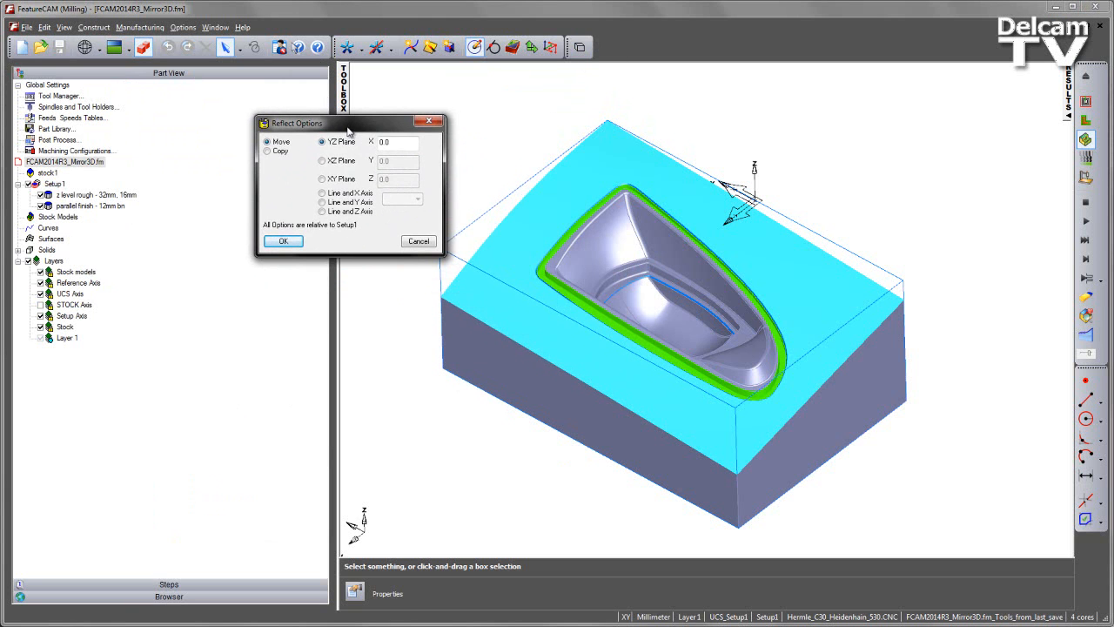
Mirror a copy of the part across the XZ plane at Y 0.0.
left_click(267, 141)
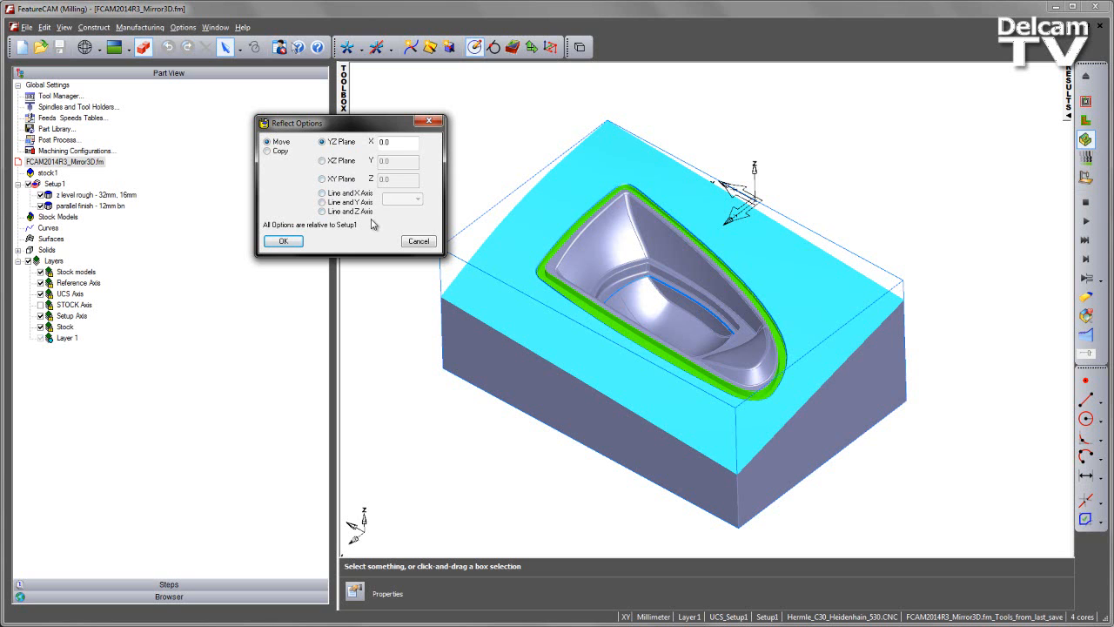
mouse_move(377, 235)
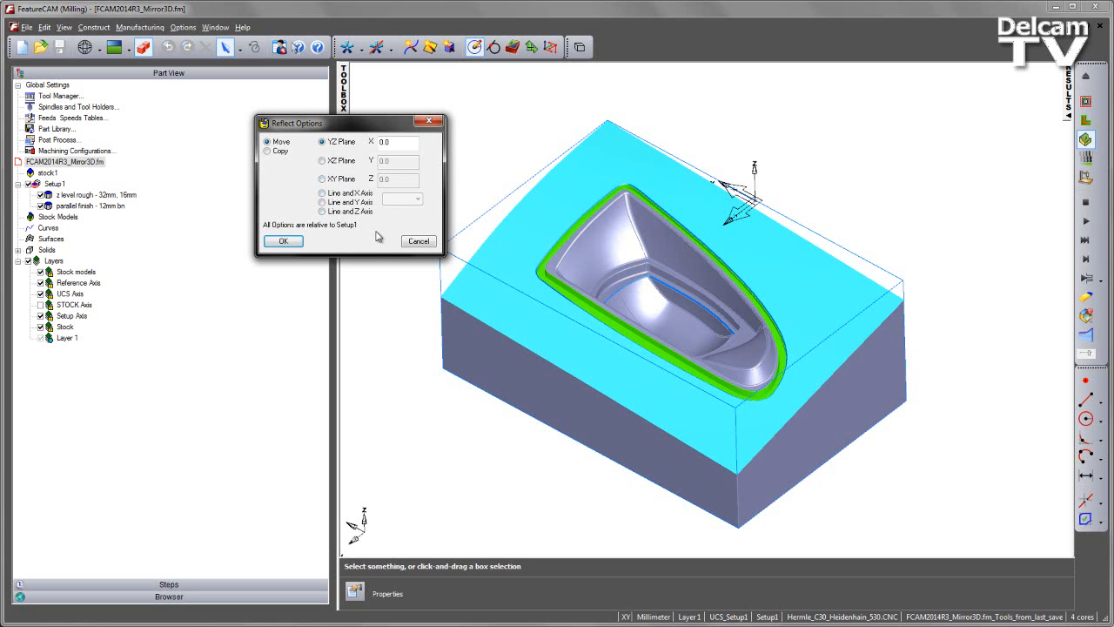
mouse_move(760, 215)
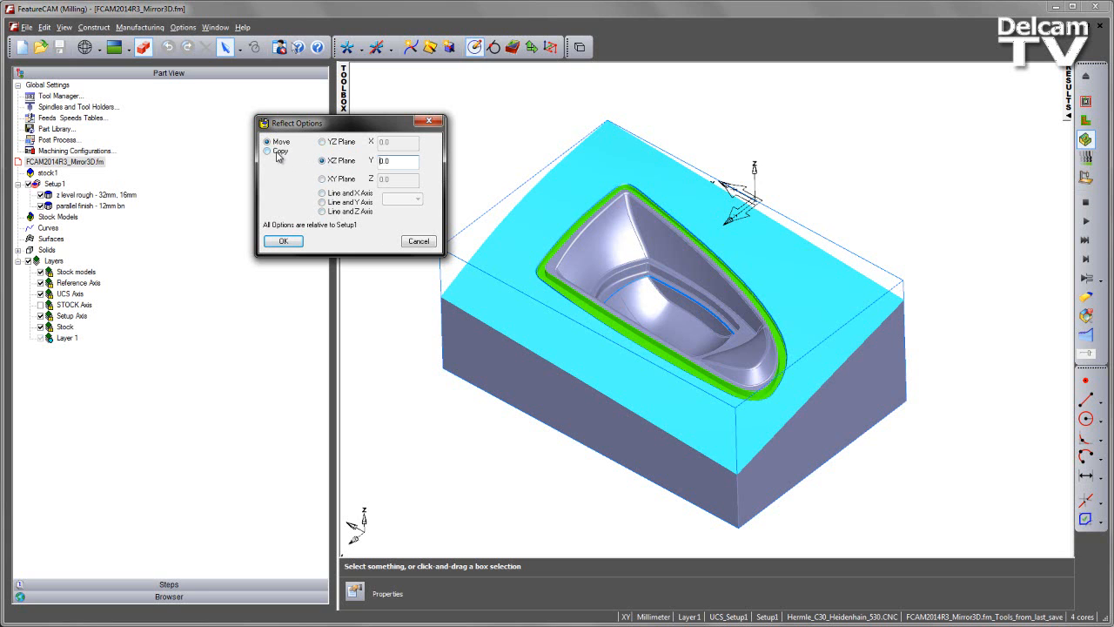
left_click(267, 150)
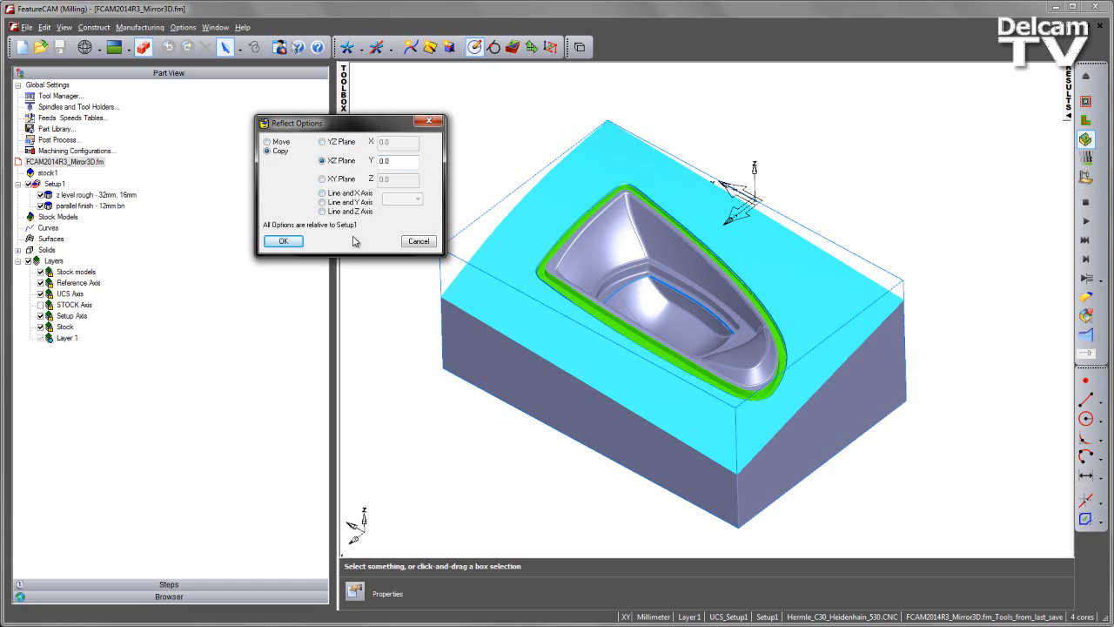
left_click(283, 241)
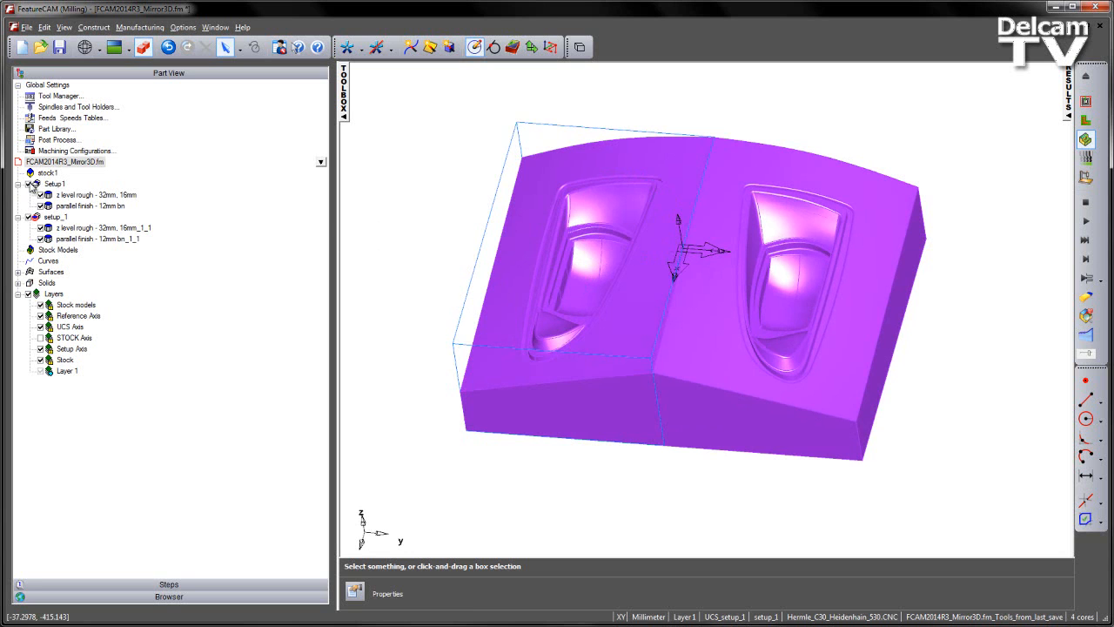
Exclude Setup1 toolpaths, hide solid ps_solid1, and recompute the stock from part size.
right_click(87, 194)
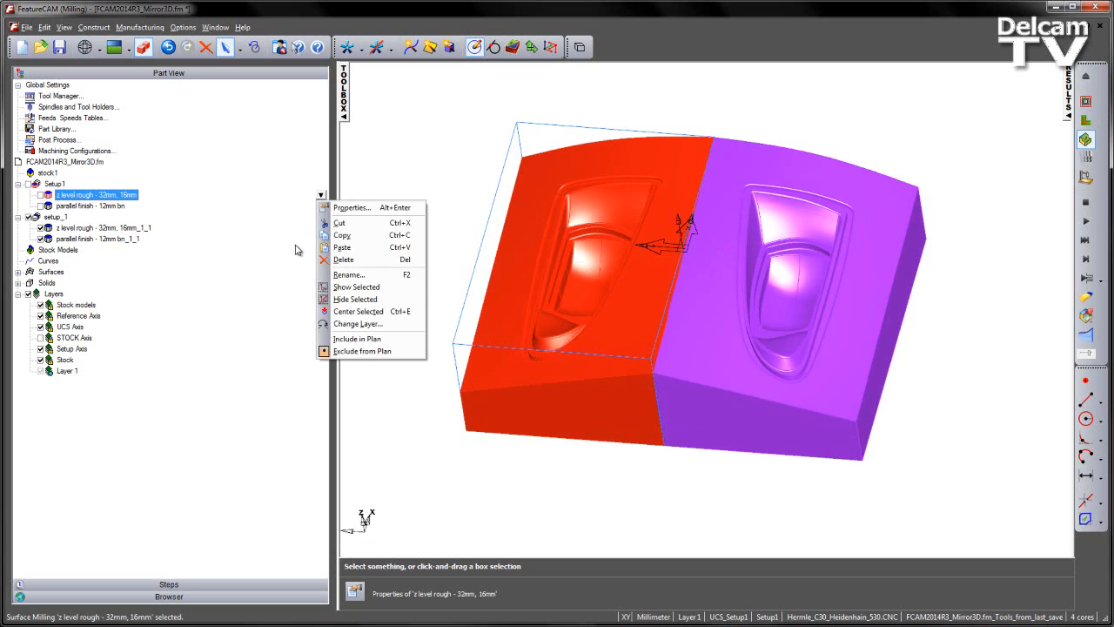
left_click(356, 286)
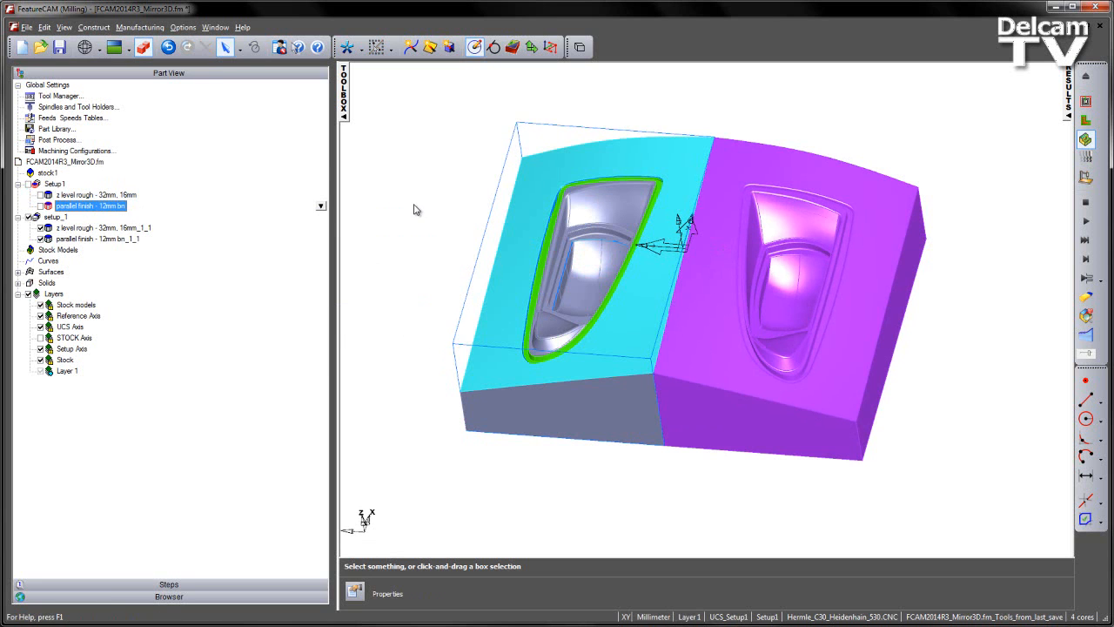
left_click(19, 282)
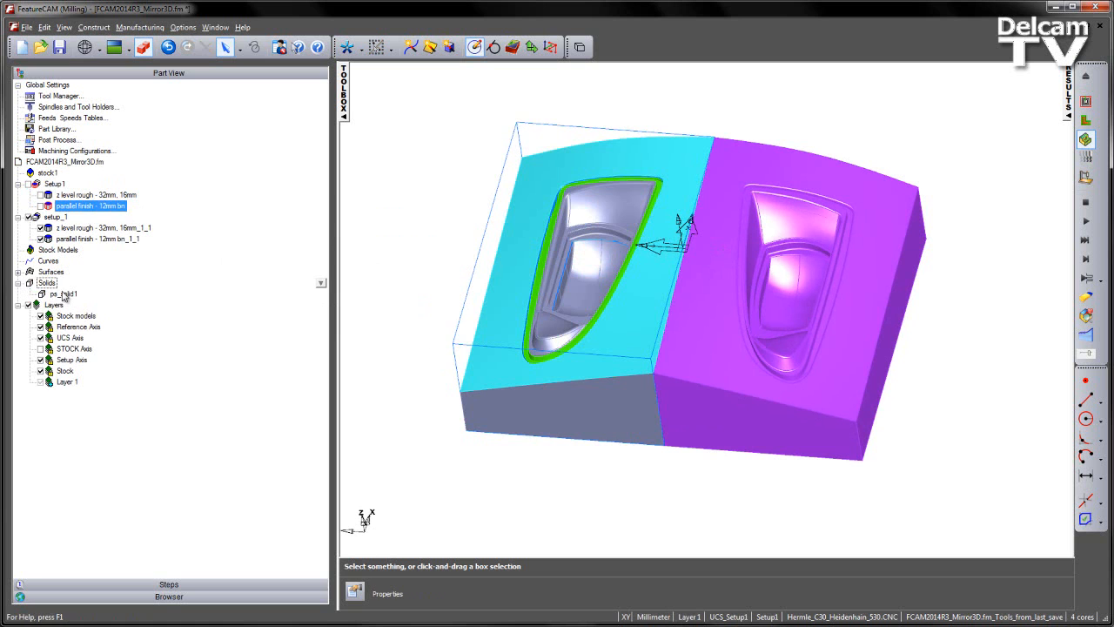
right_click(63, 293)
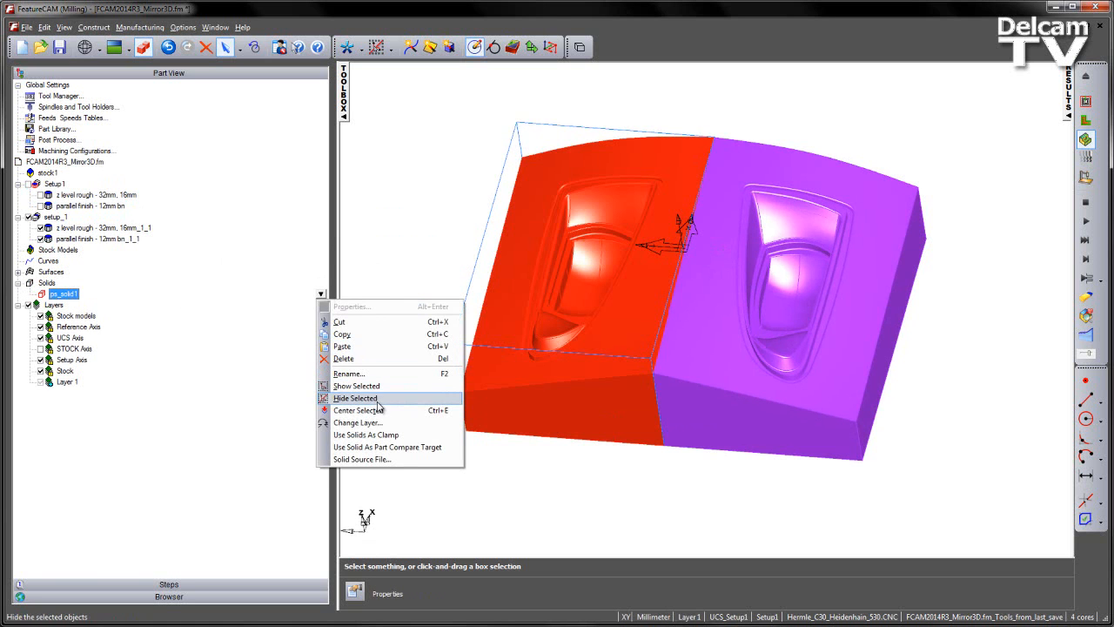
left_click(355, 398)
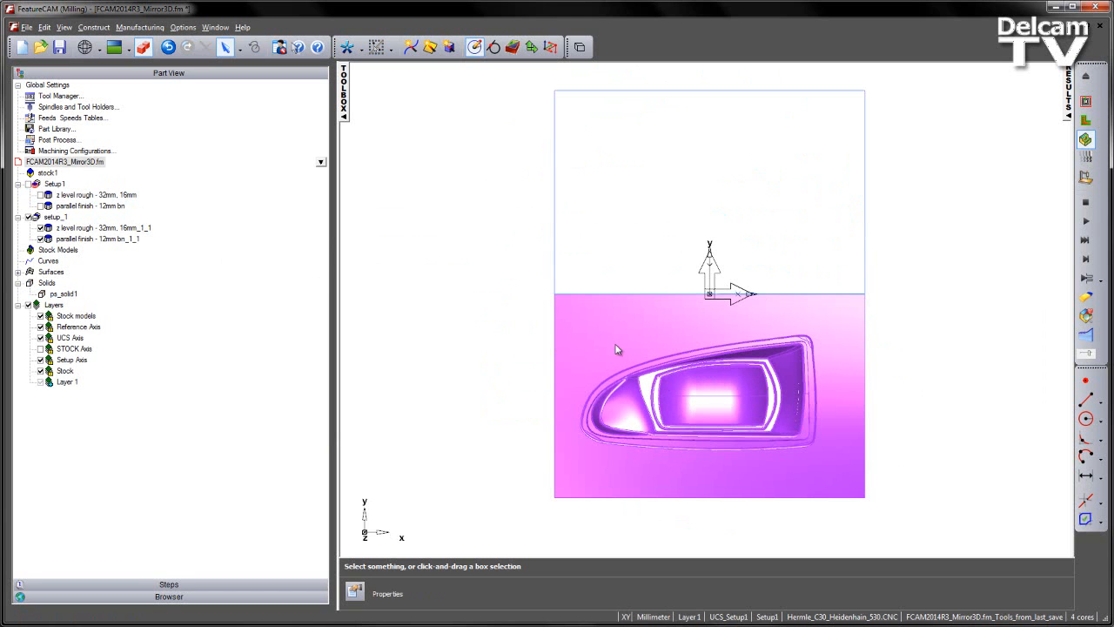
double_click(48, 173)
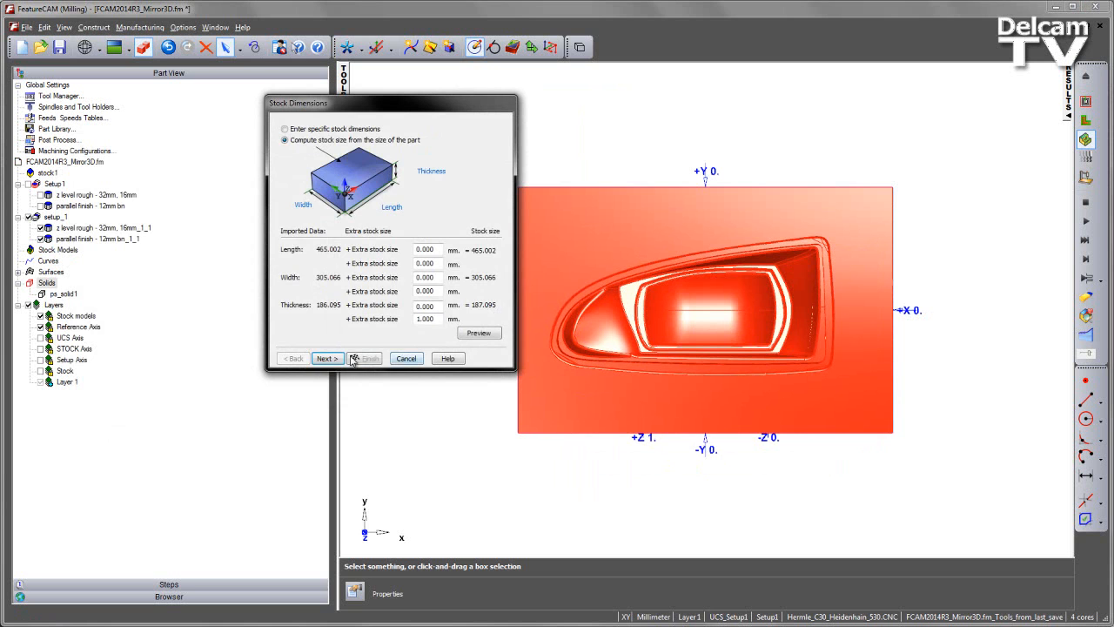
left_click(368, 357)
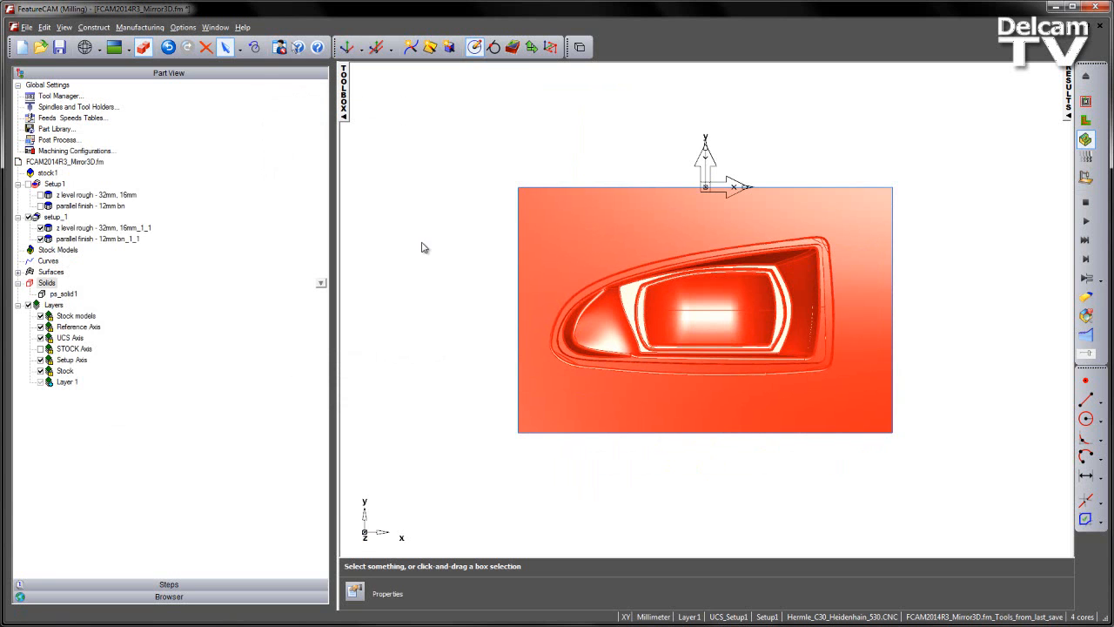